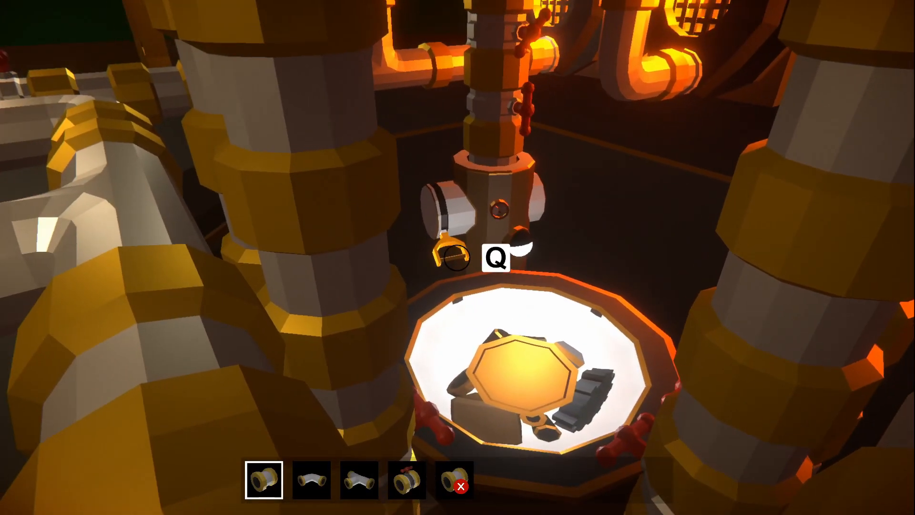
mouse_move(458, 257)
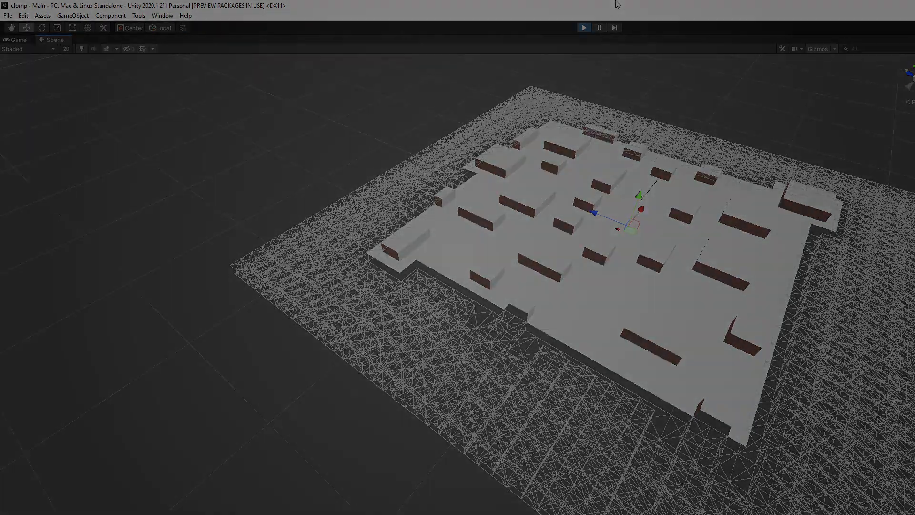
click(583, 27)
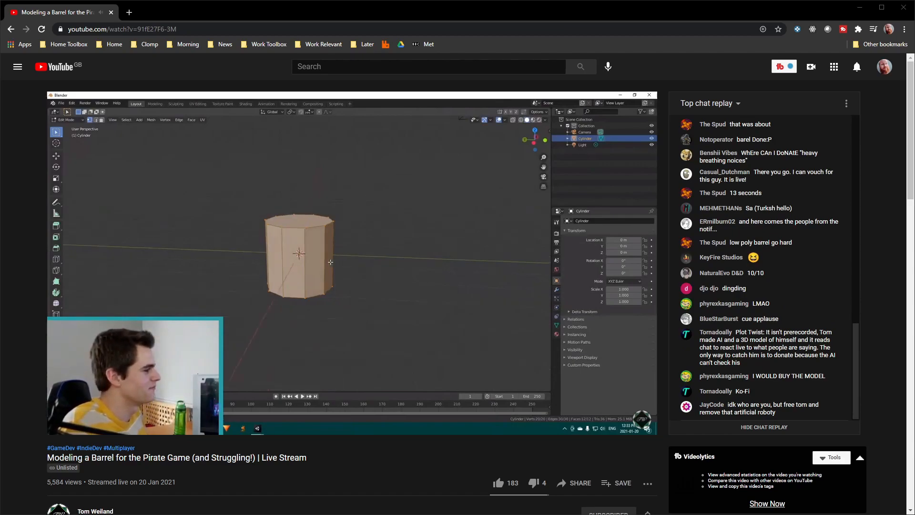
mouse_move(308, 258)
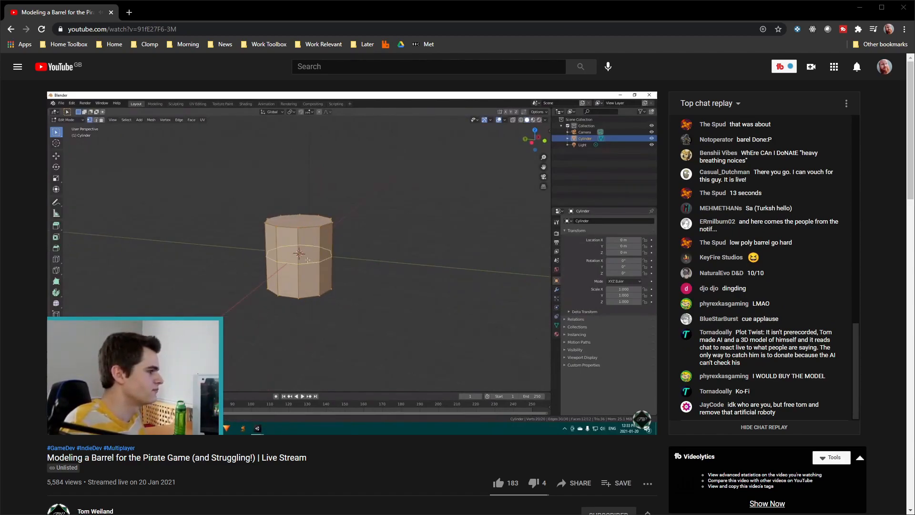